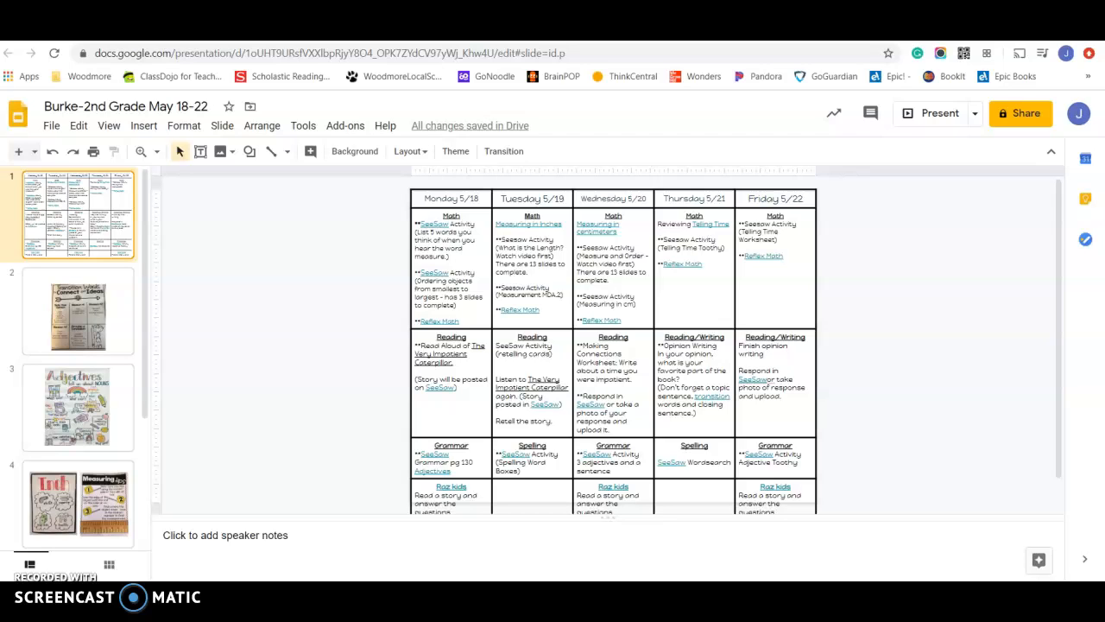
mouse_move(757, 328)
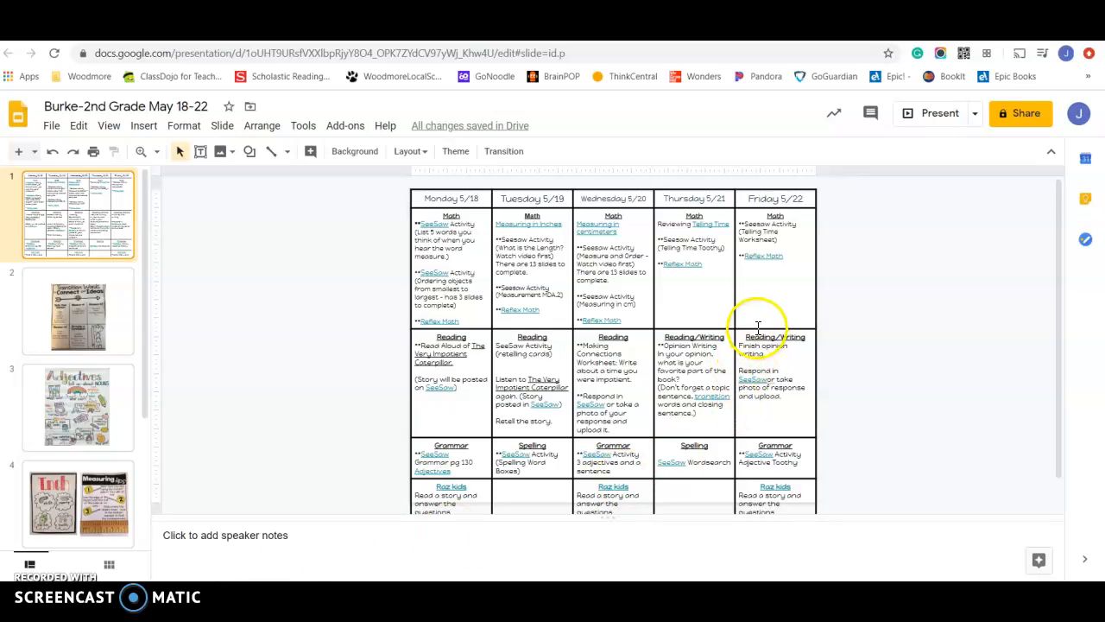
mouse_move(780, 276)
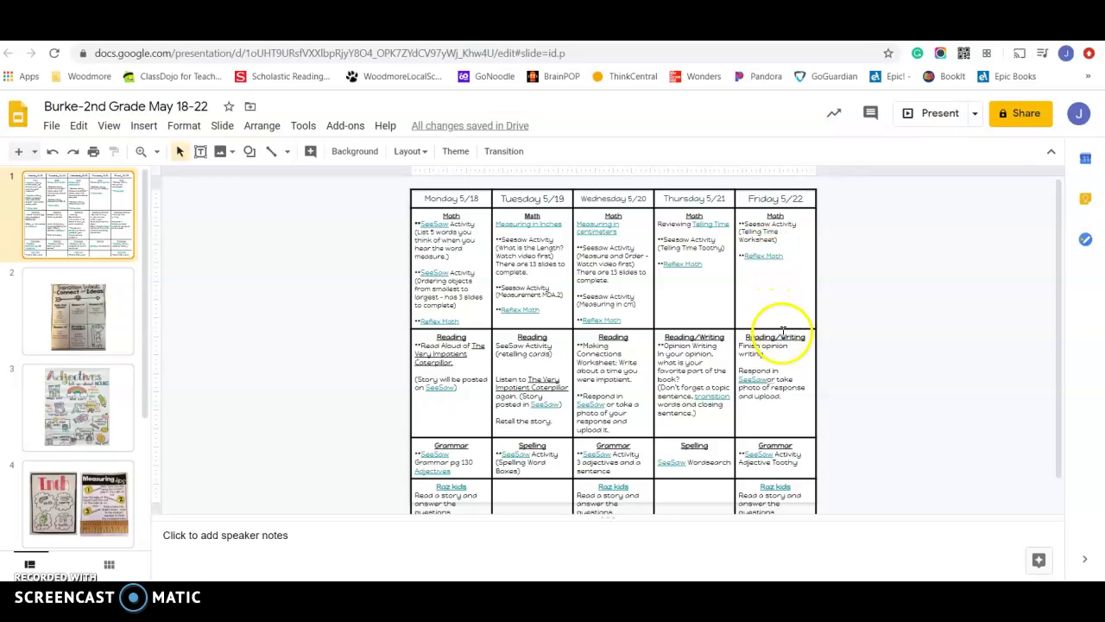
mouse_move(777, 259)
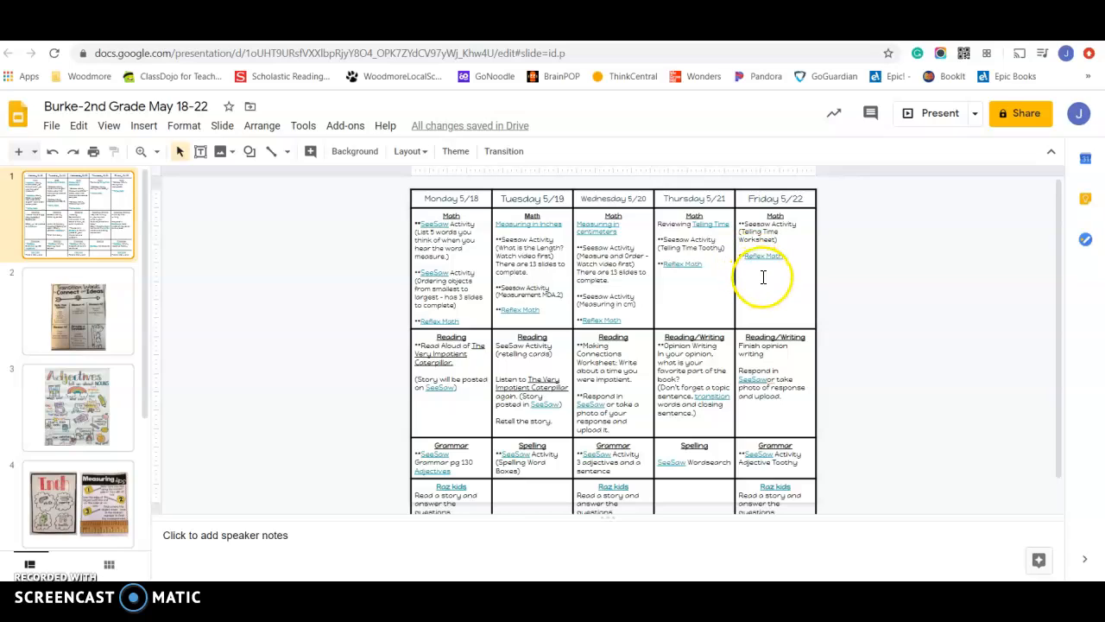
mouse_move(764, 269)
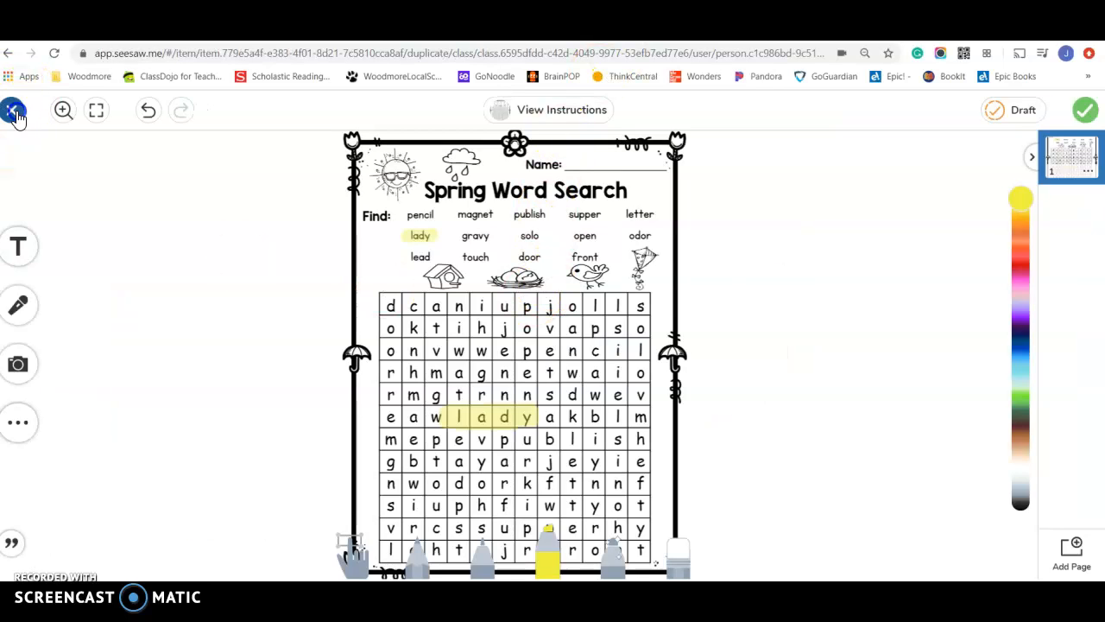
Close the Spring Word Search and start a response on the Telling Time activity.
left_click(14, 111)
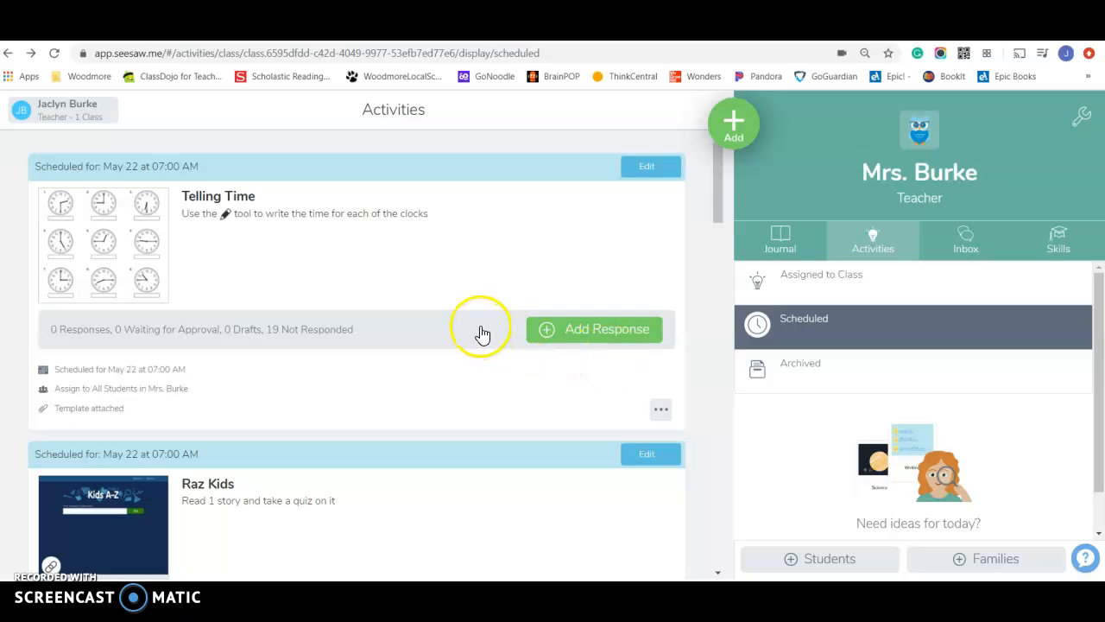
mouse_move(386, 354)
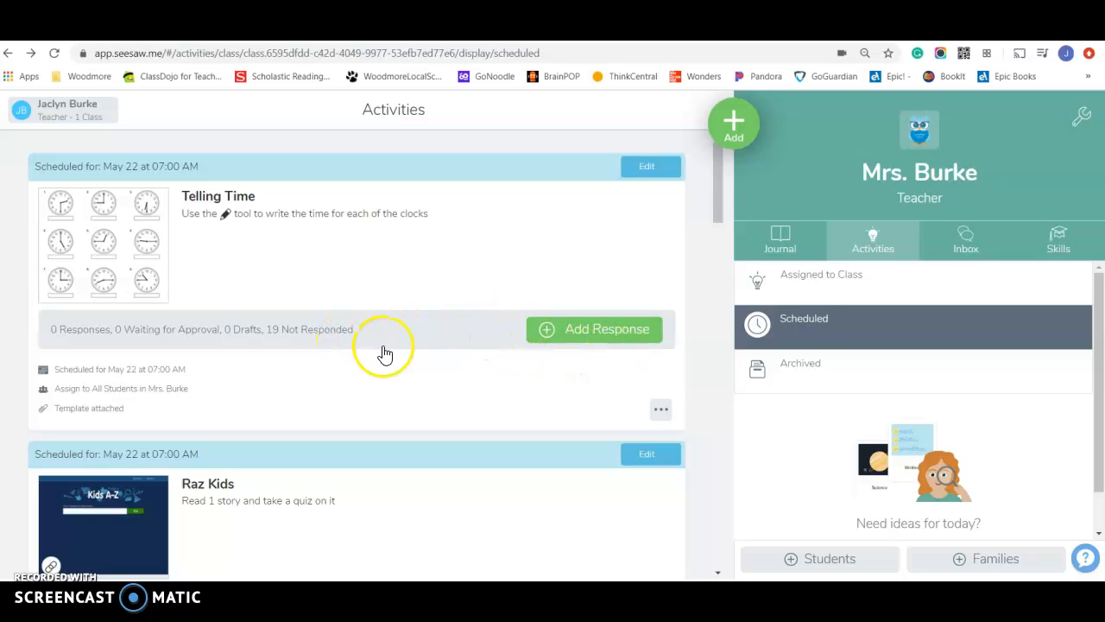
left_click(594, 328)
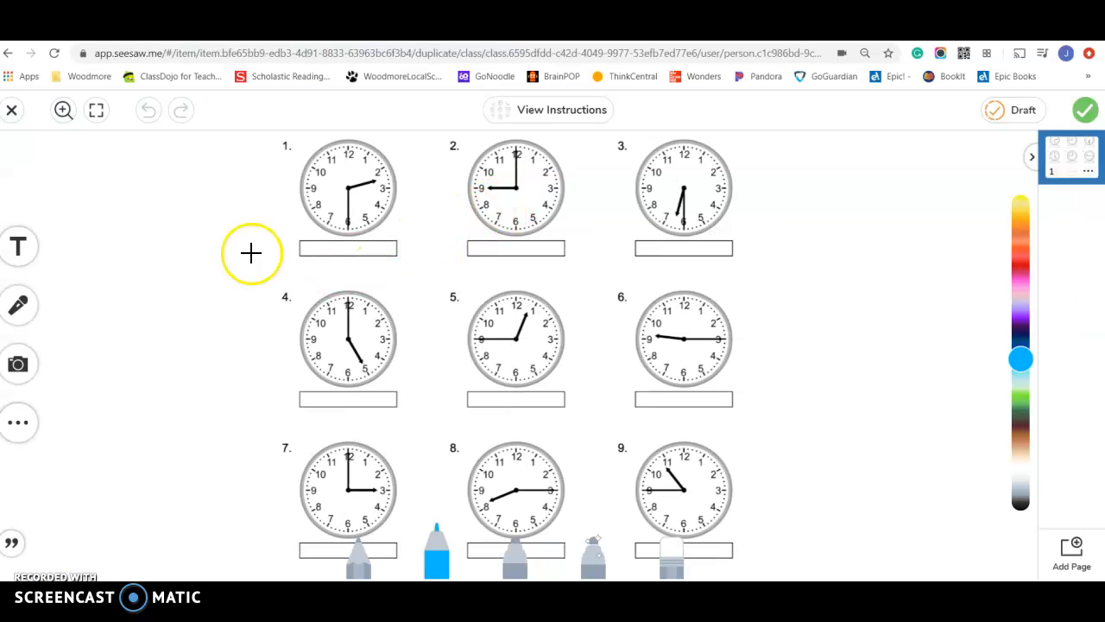
mouse_move(31, 269)
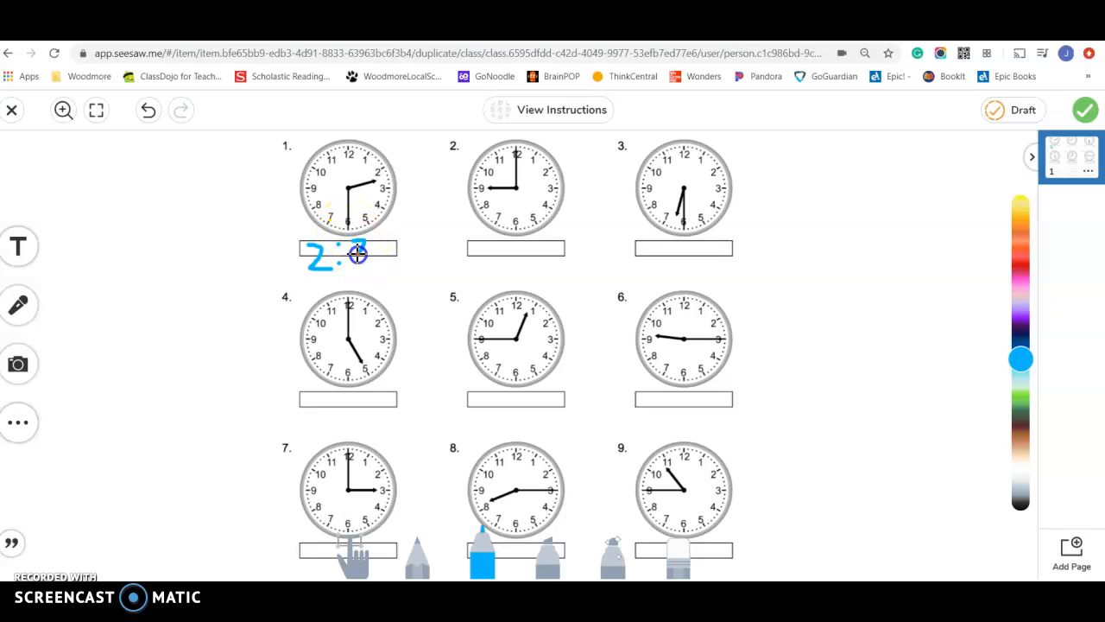
Write 2:30 under the first clock, then leave the worksheet and delete the unsaved answer.
left_click_drag(363, 255, 394, 269)
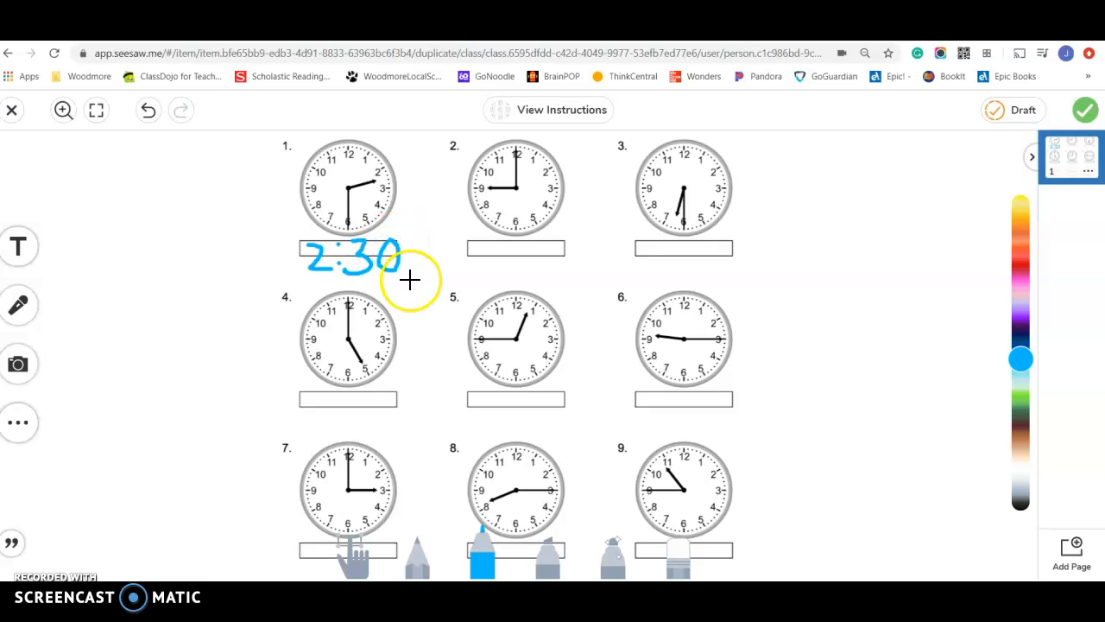
mouse_move(371, 316)
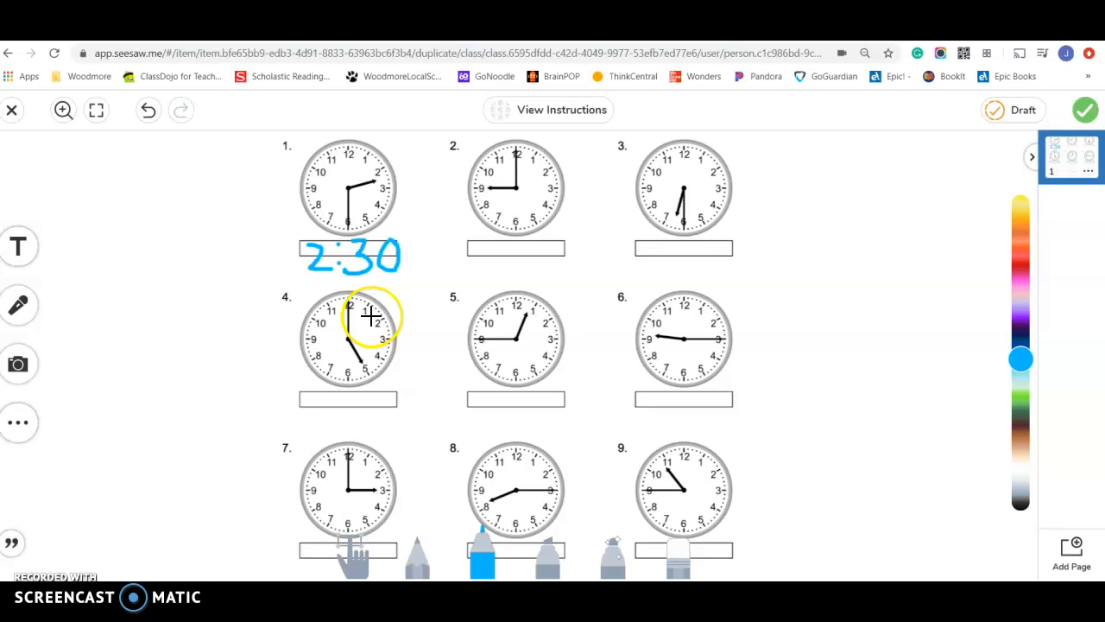
mouse_move(991, 317)
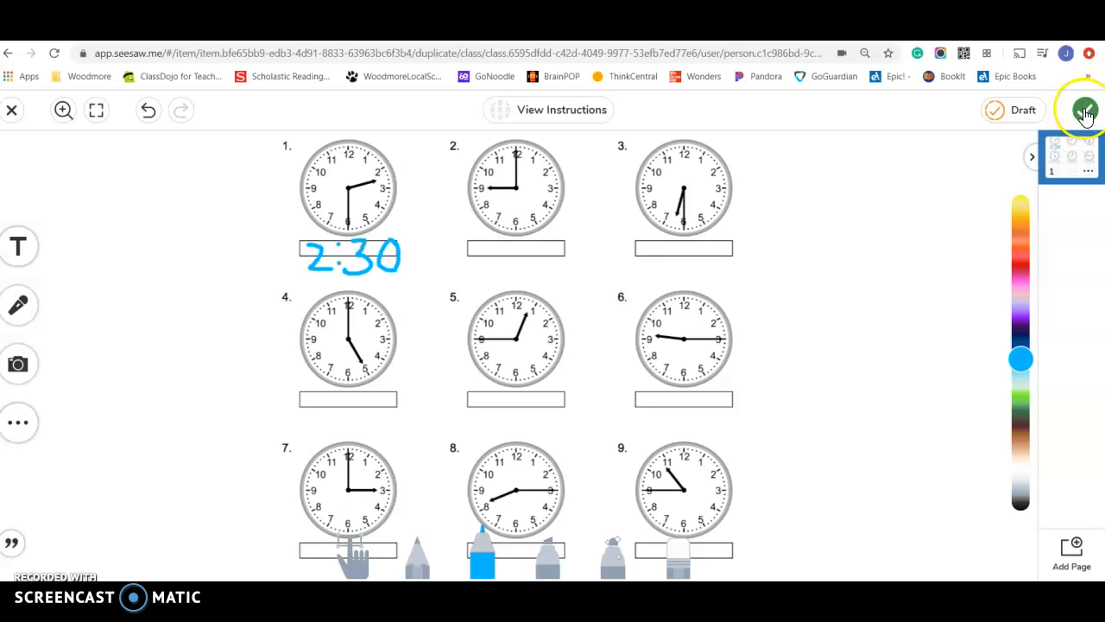
left_click(12, 110)
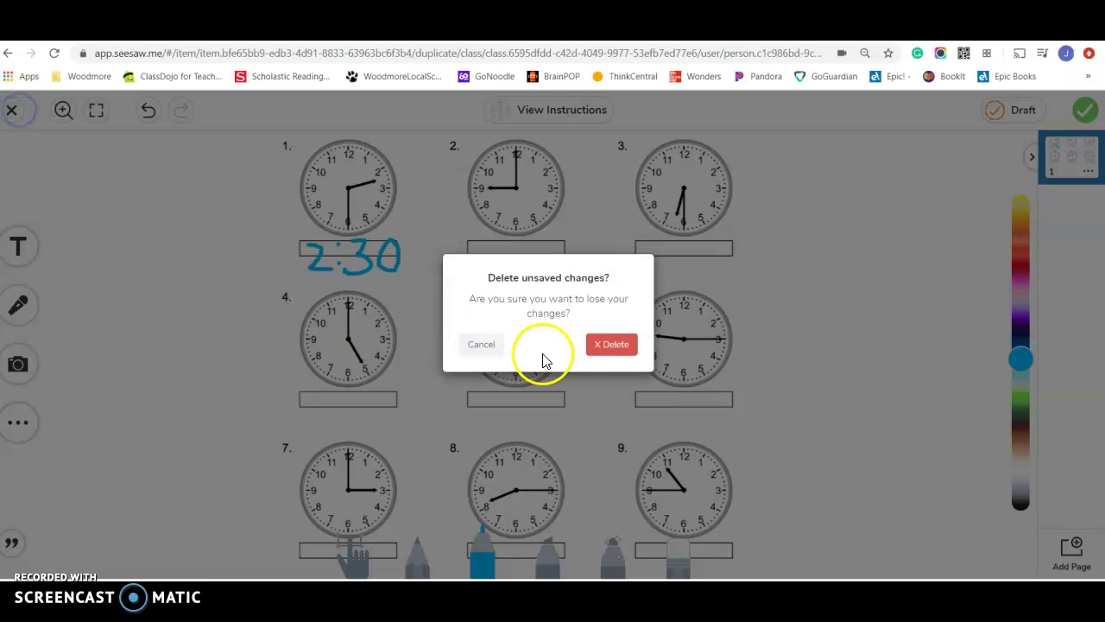
left_click(611, 344)
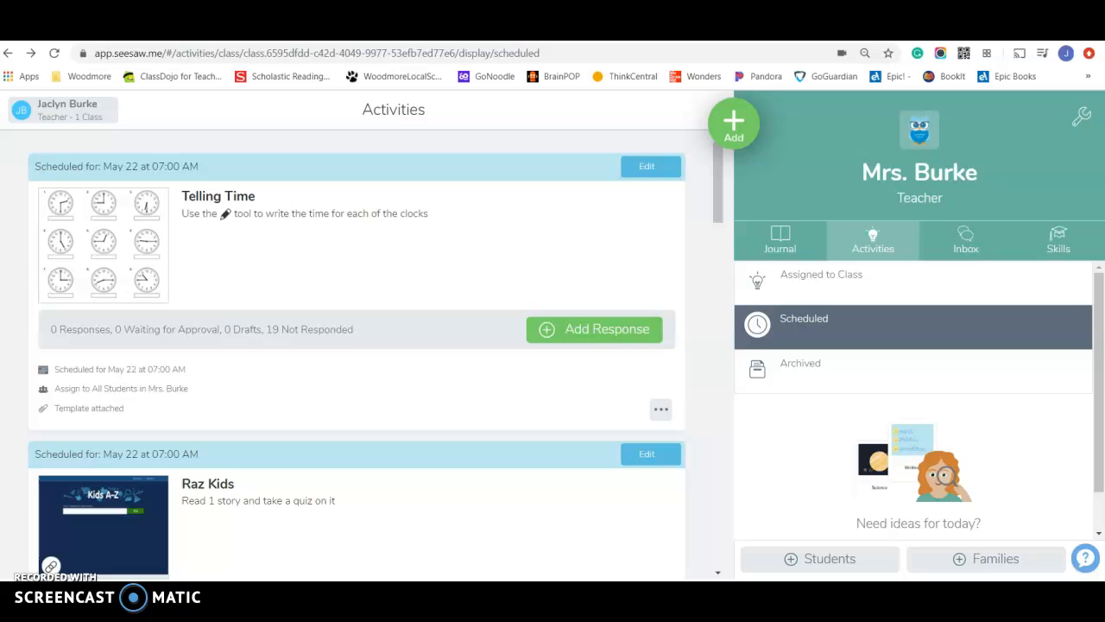
mouse_move(439, 308)
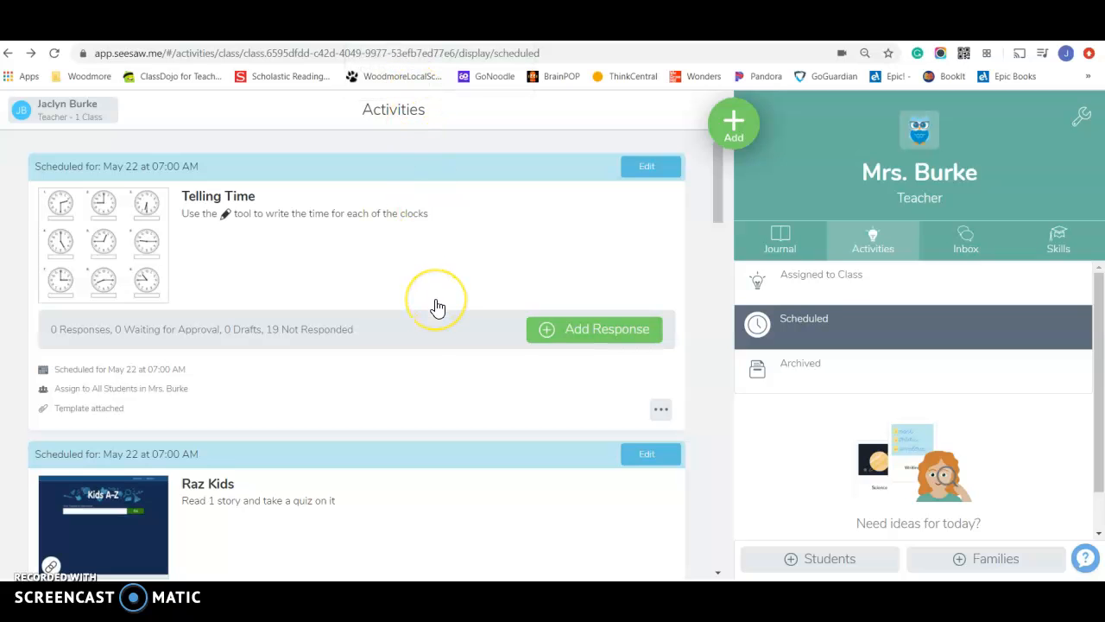
Scroll to the Grammar Toothy-Adjectives activity and bring up its slide preview.
scroll("down", 3)
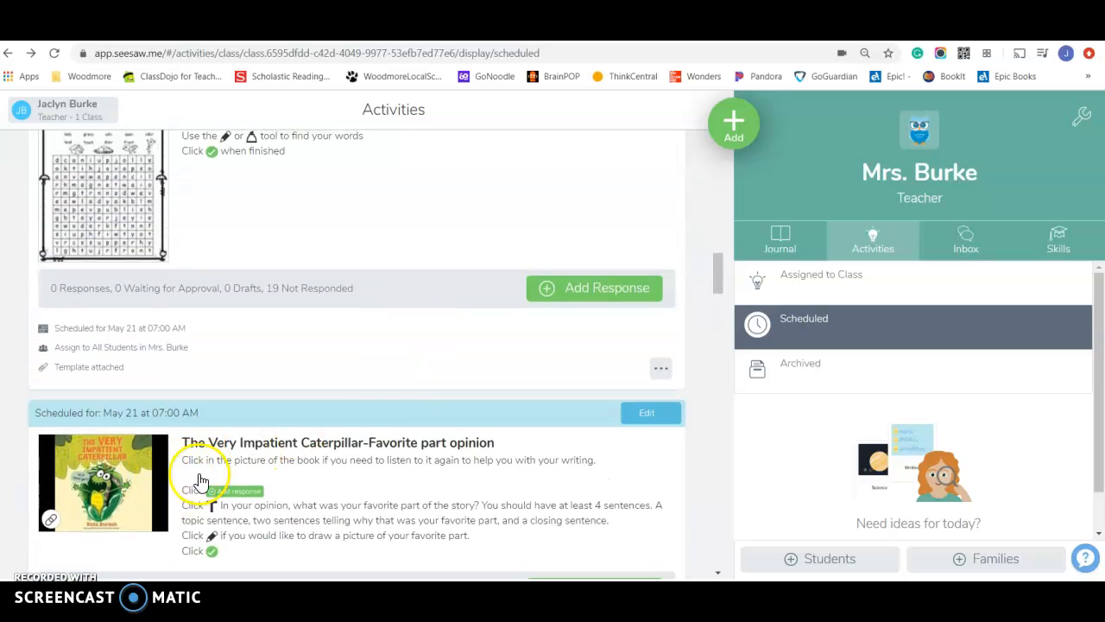
mouse_move(164, 475)
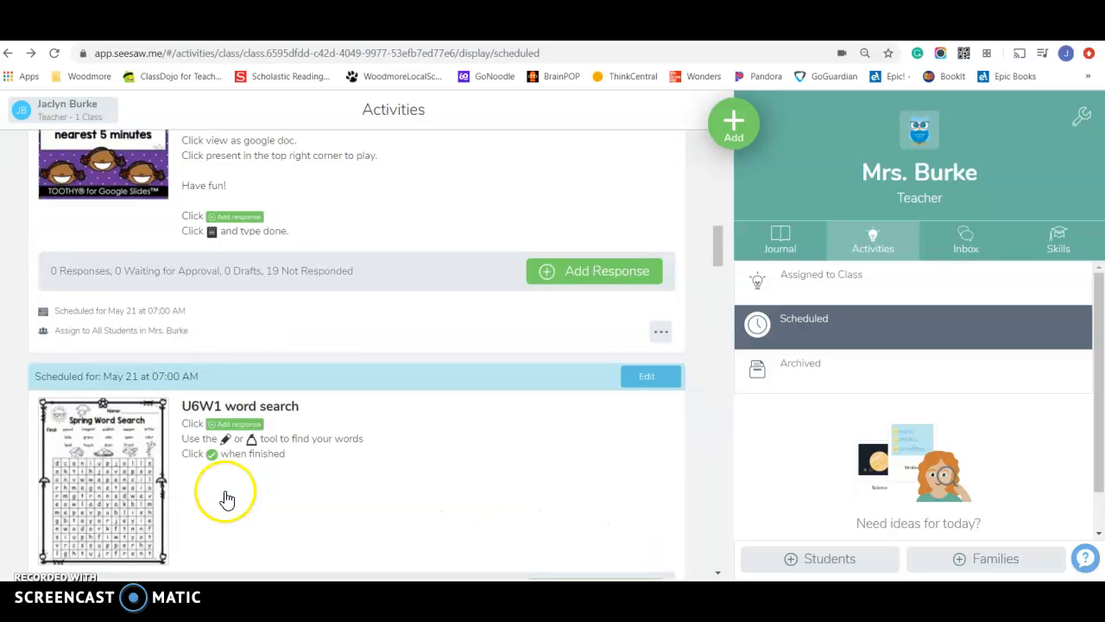
scroll("down", 3)
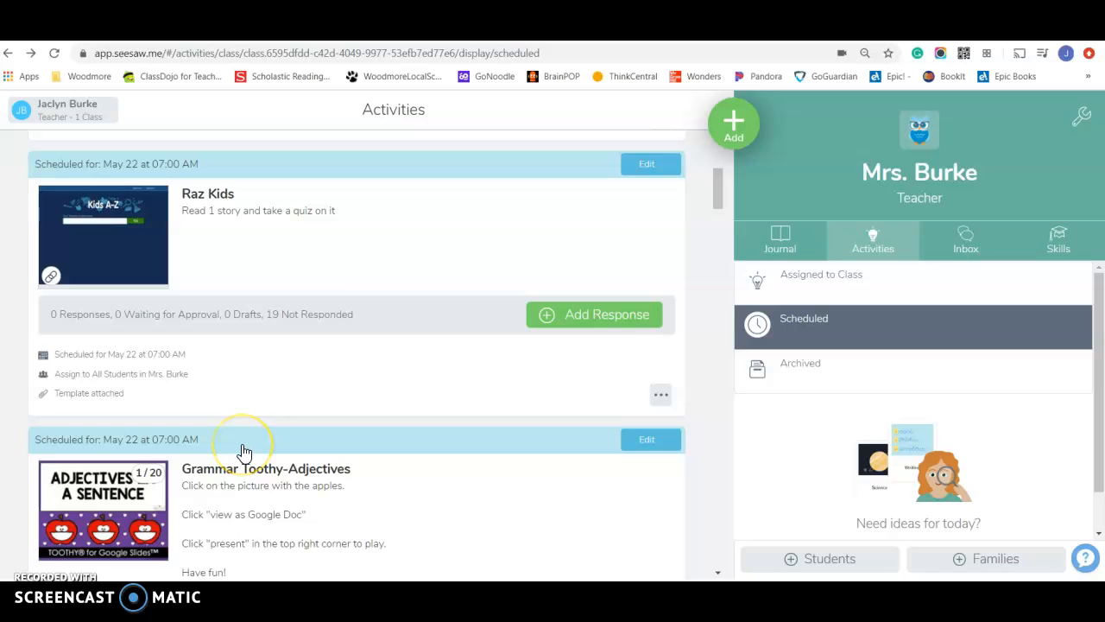
scroll("down", 3)
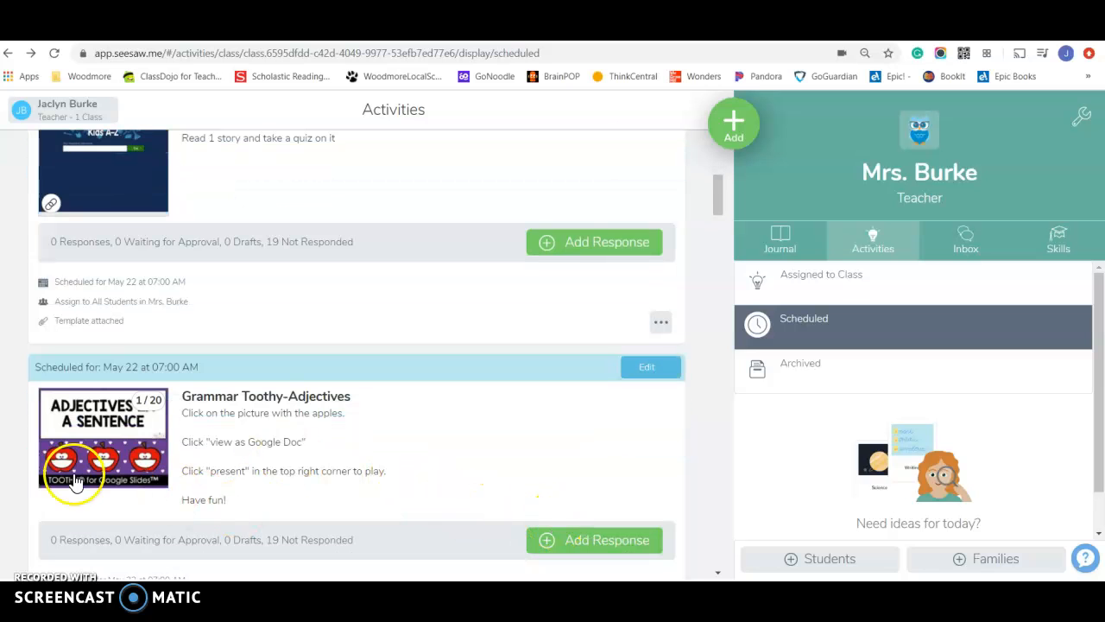
mouse_move(83, 463)
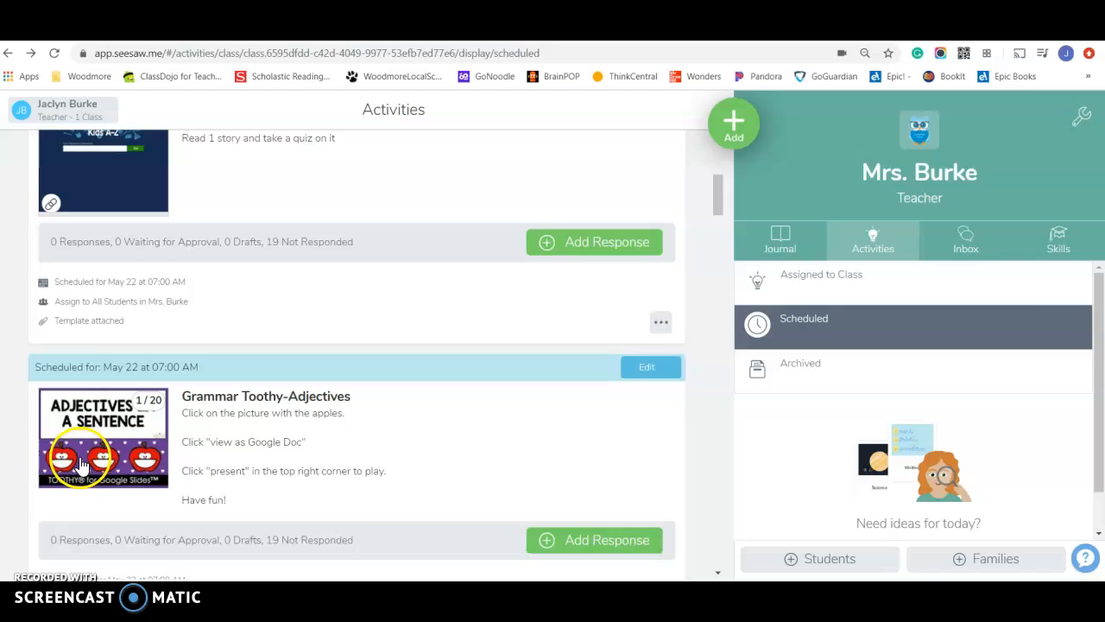
left_click(104, 439)
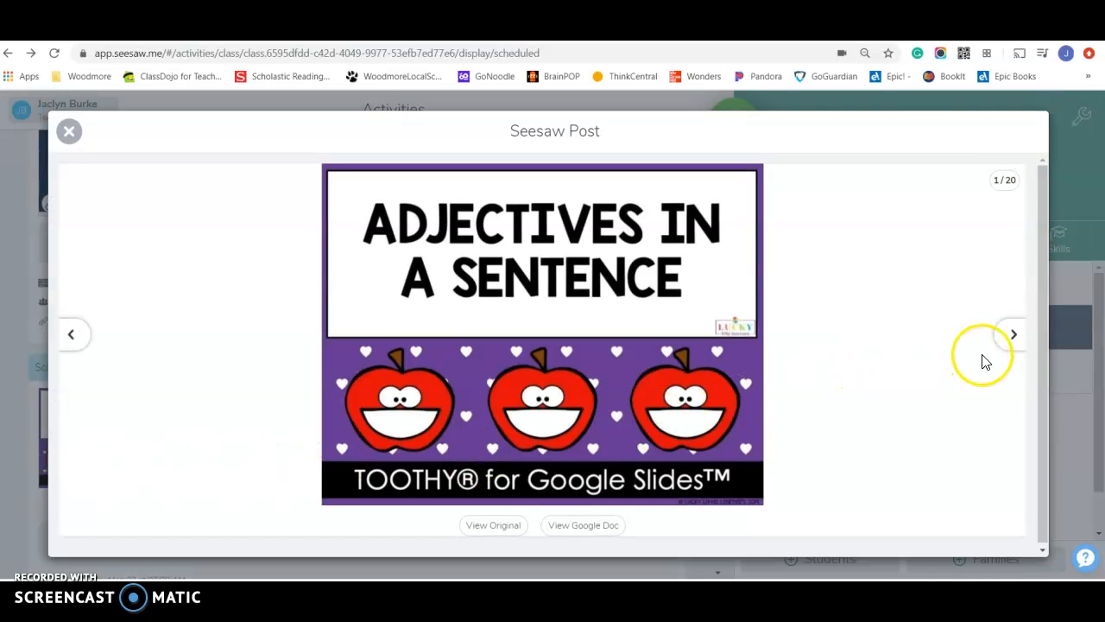
View the adjectives deck as the Google Slides copy 'Copy of Adjectives in a sentence'.
left_click(584, 525)
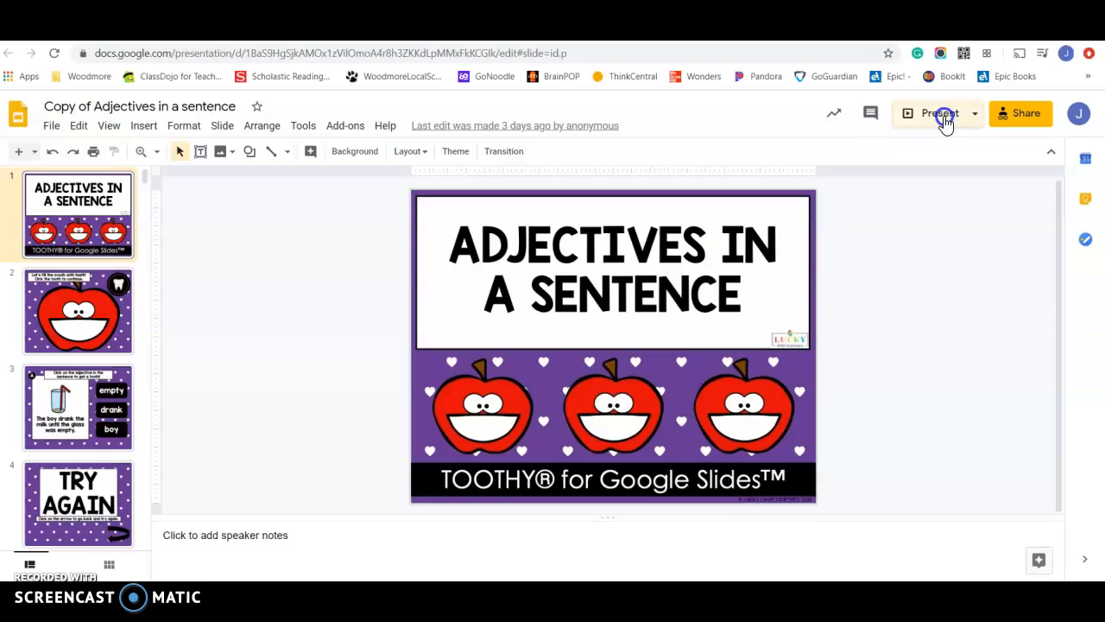
Present the deck, pick 'empty' as the adjective to earn a tooth, and continue the game.
left_click(936, 114)
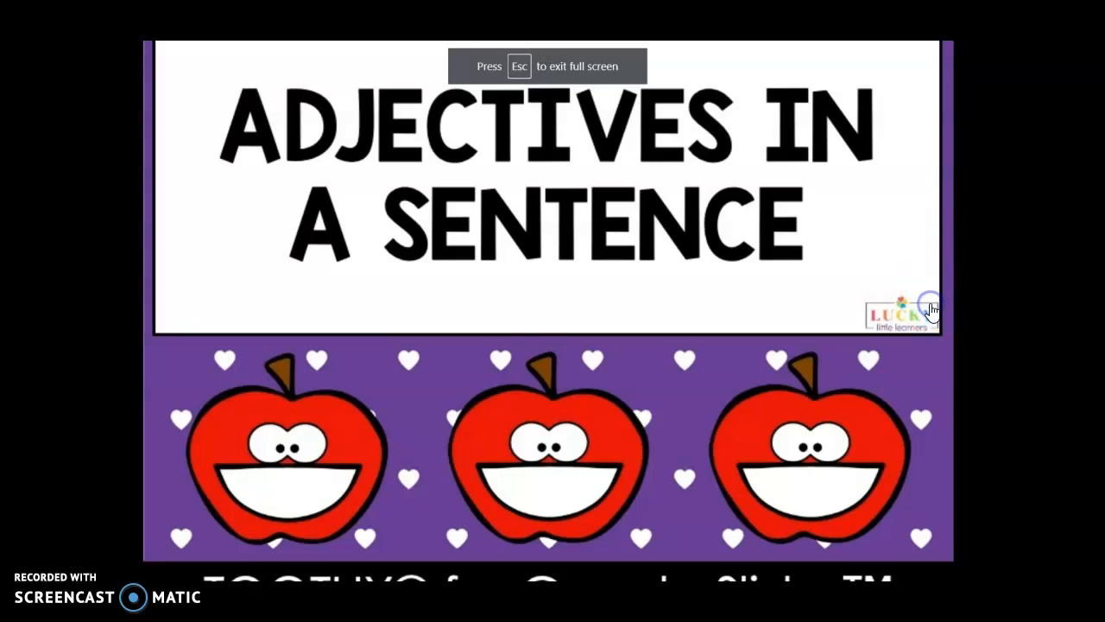
mouse_move(966, 337)
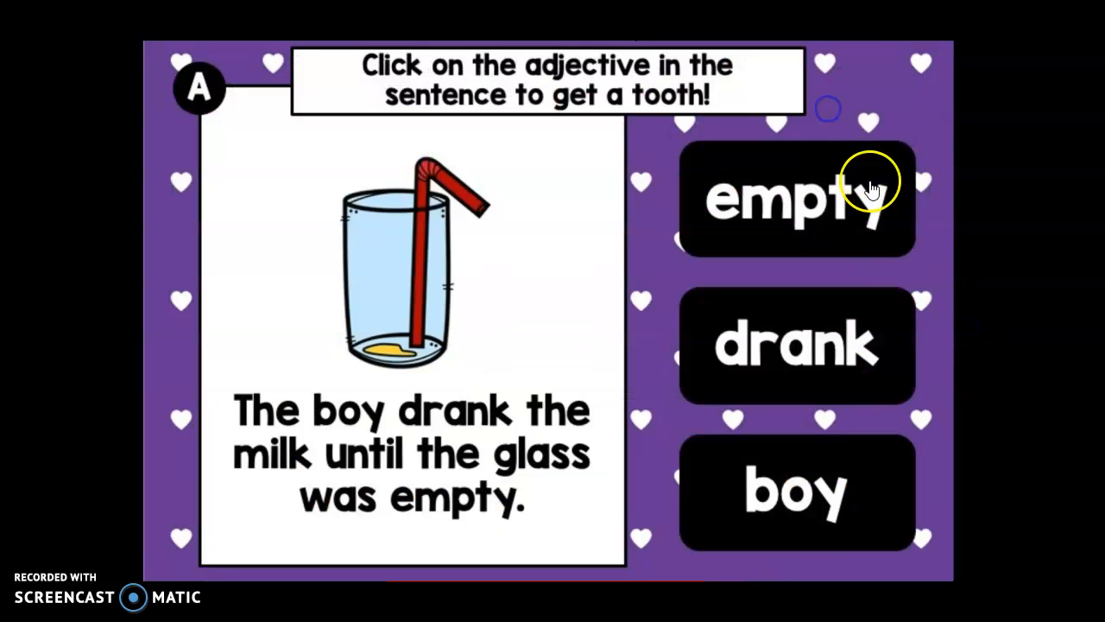
mouse_move(263, 463)
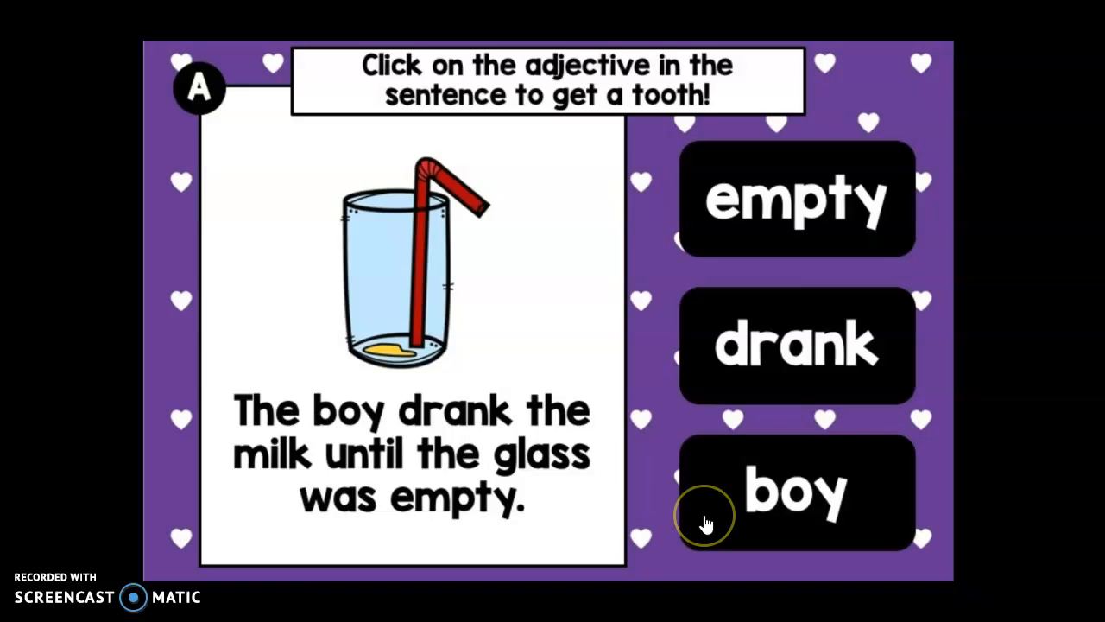
mouse_move(711, 238)
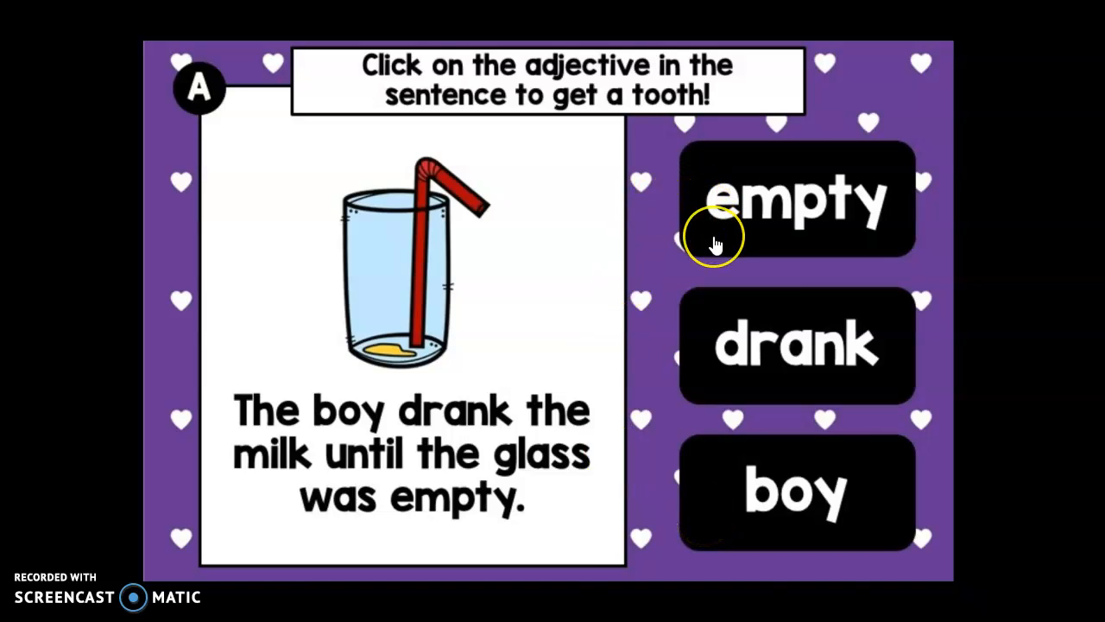
left_click(794, 198)
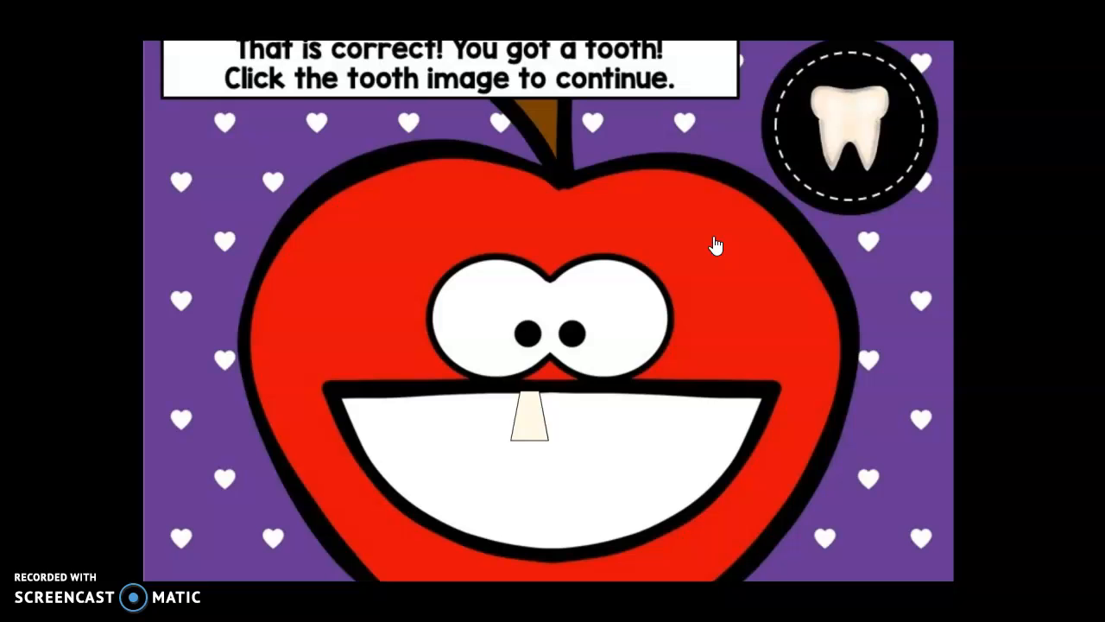
left_click(853, 120)
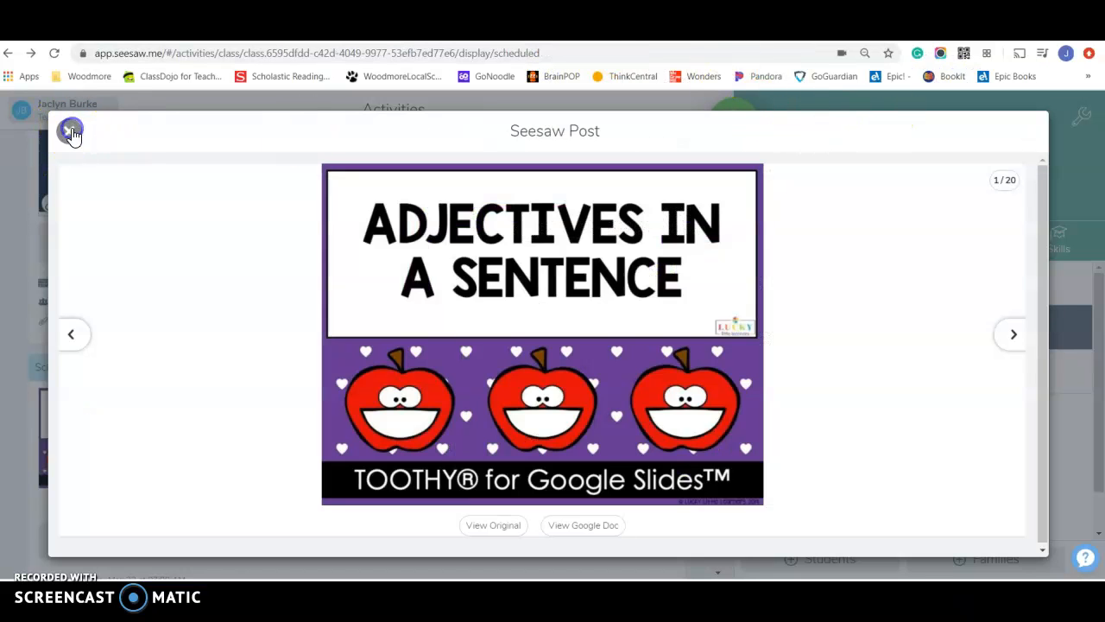
Close the adjectives post preview and scroll the activities list to Raz Kids.
left_click(73, 132)
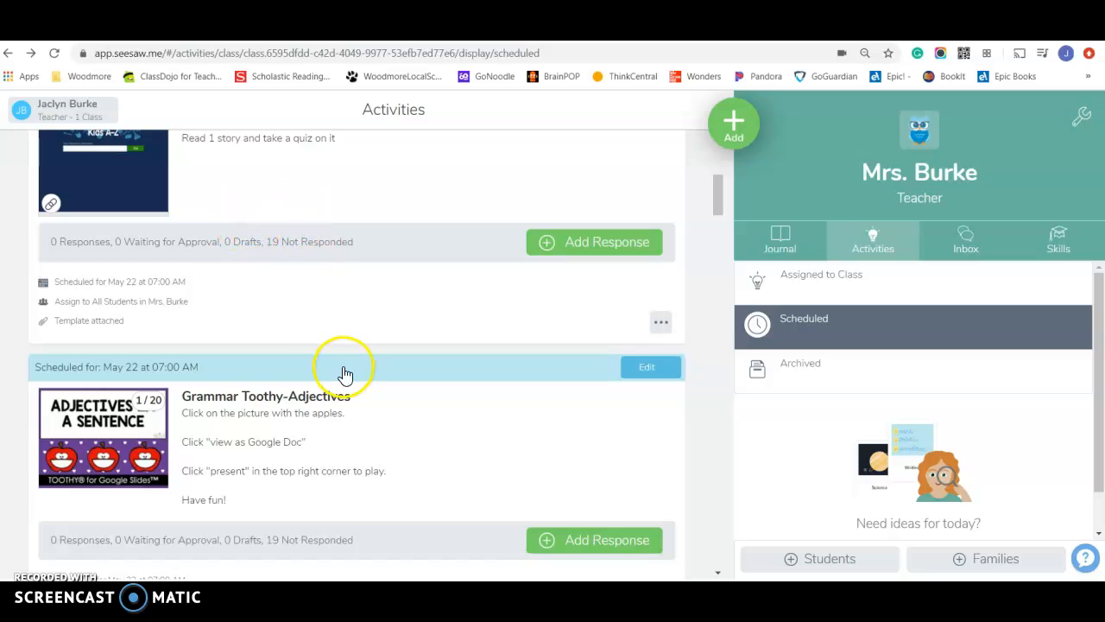
scroll("down", 3)
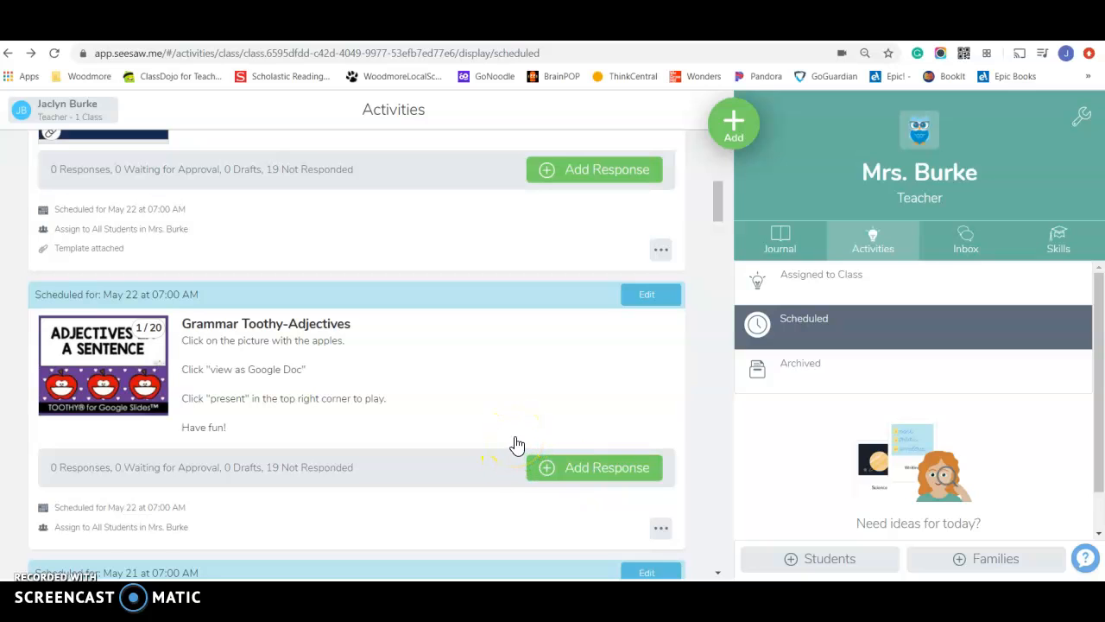
scroll("down", 3)
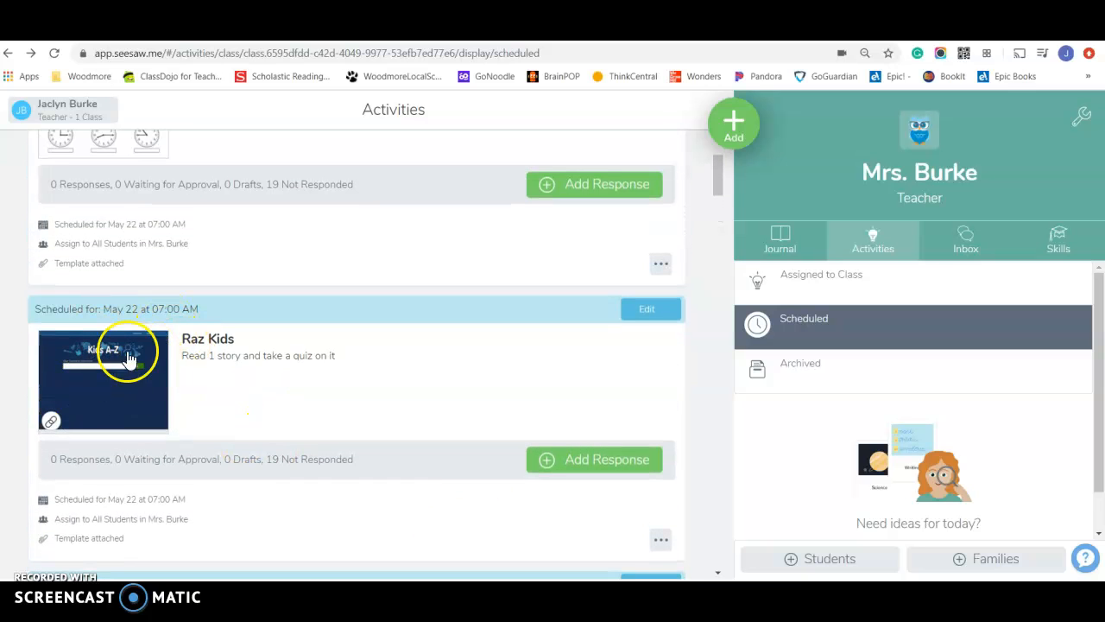
scroll("up", 3)
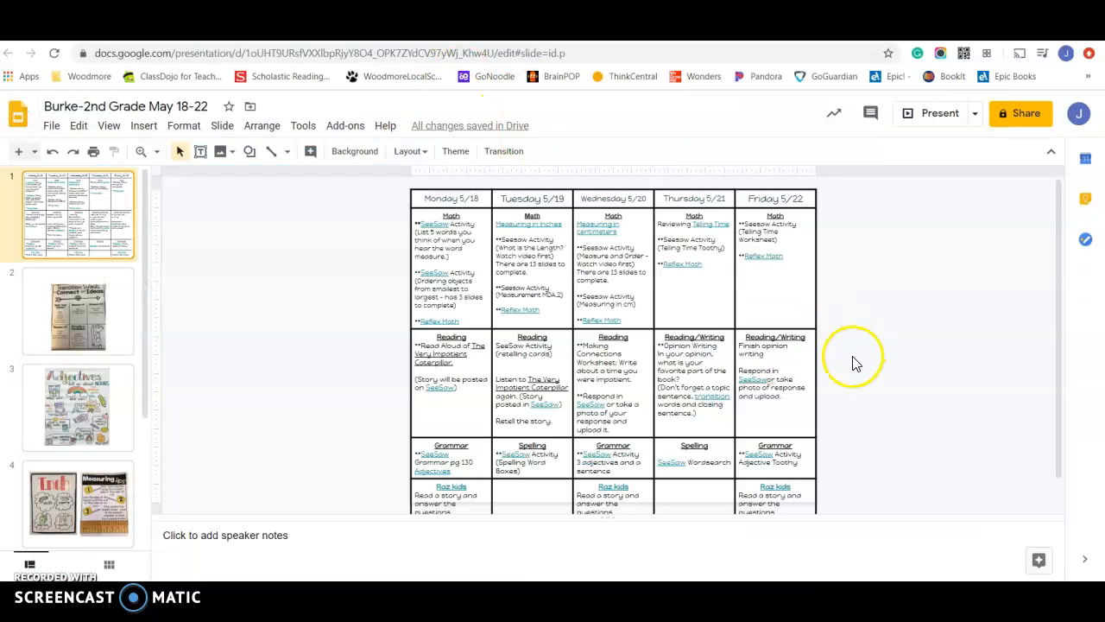
scroll("down", 3)
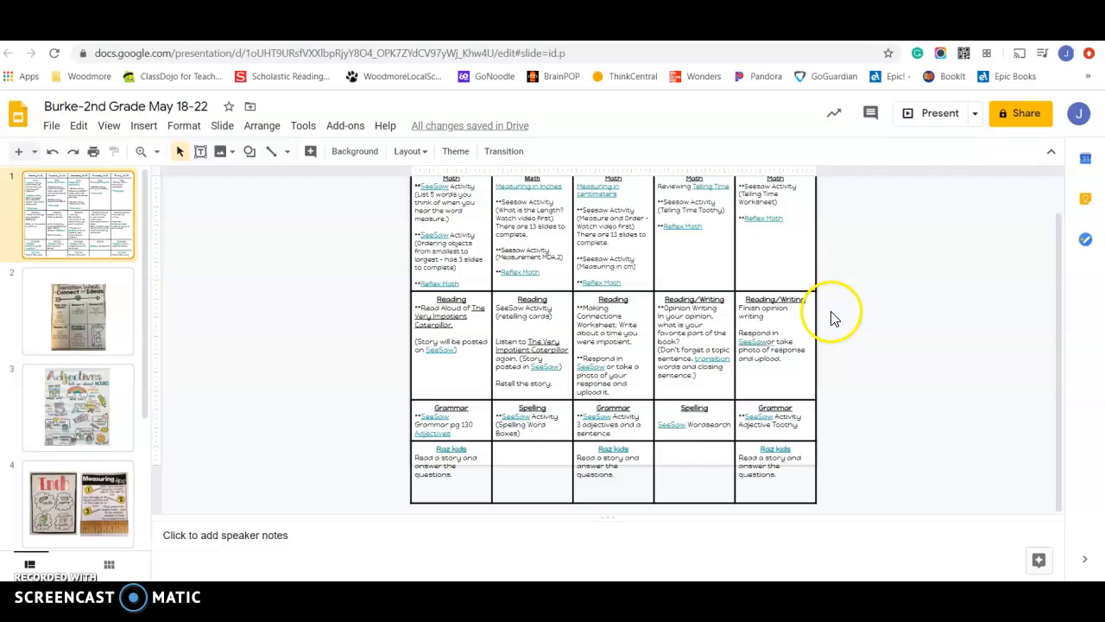
scroll("up", 3)
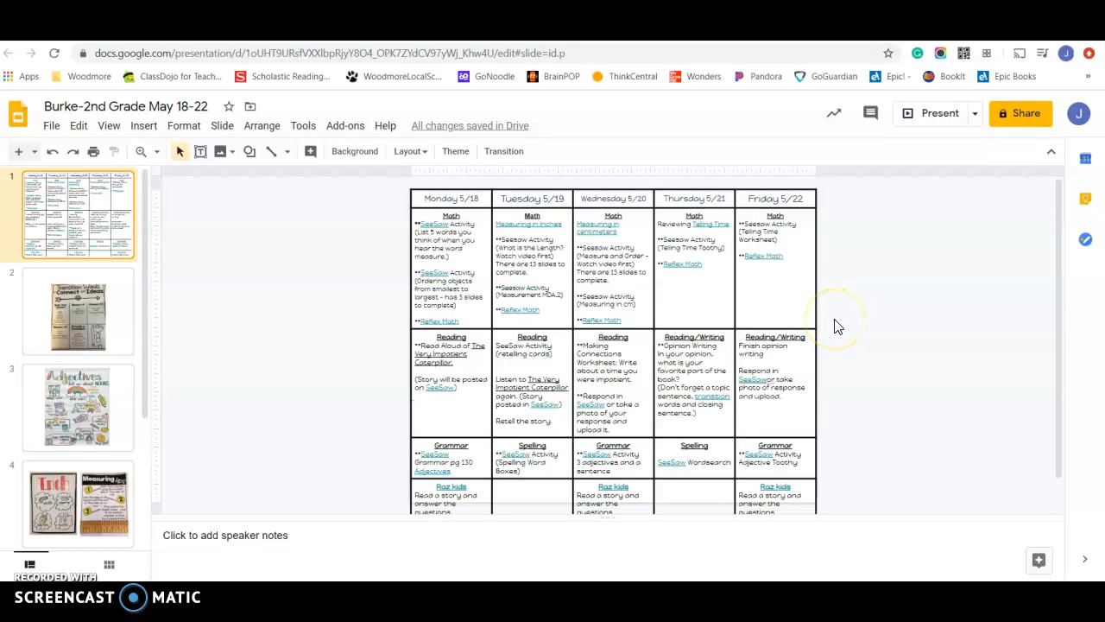